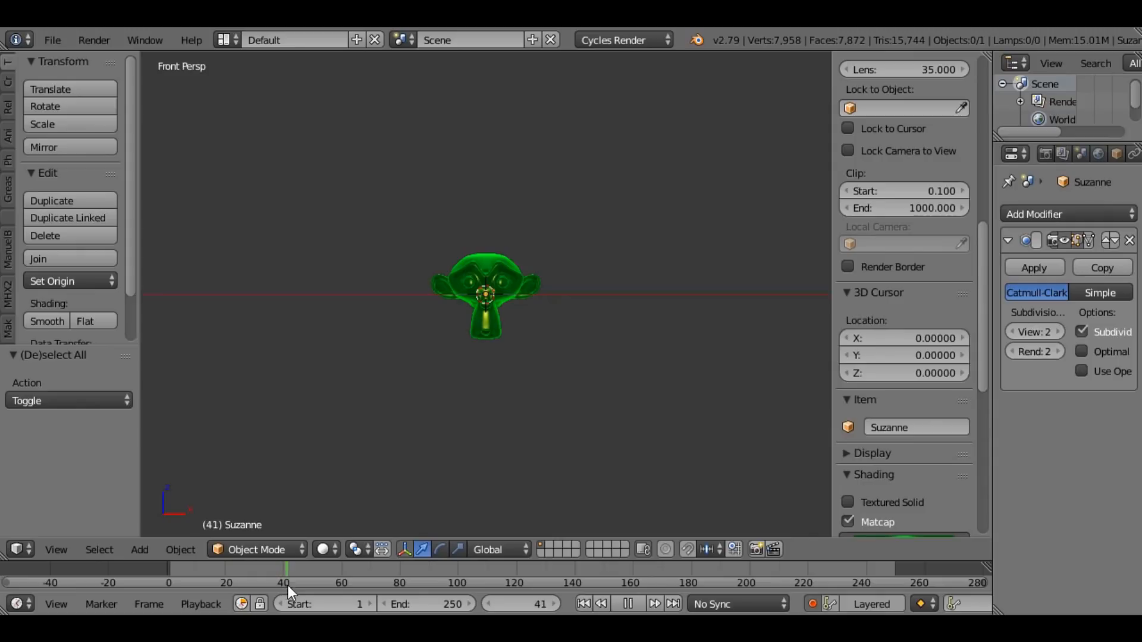
Step: At frame 50, move Suzanne to the upper left so her position is keyframed
click(636, 604)
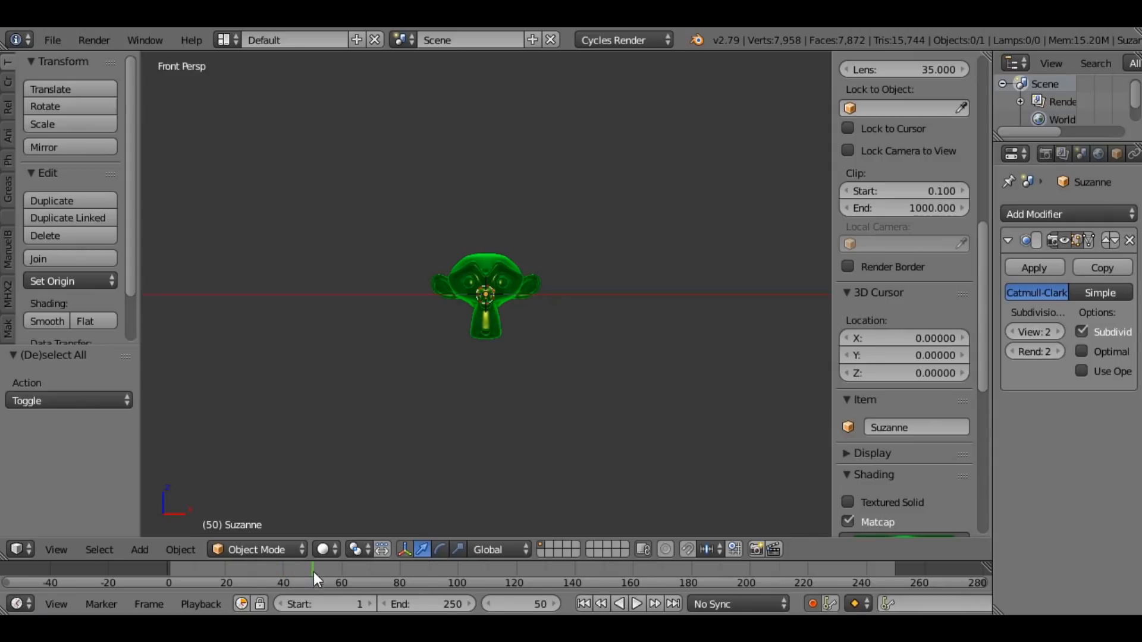
click(486, 295)
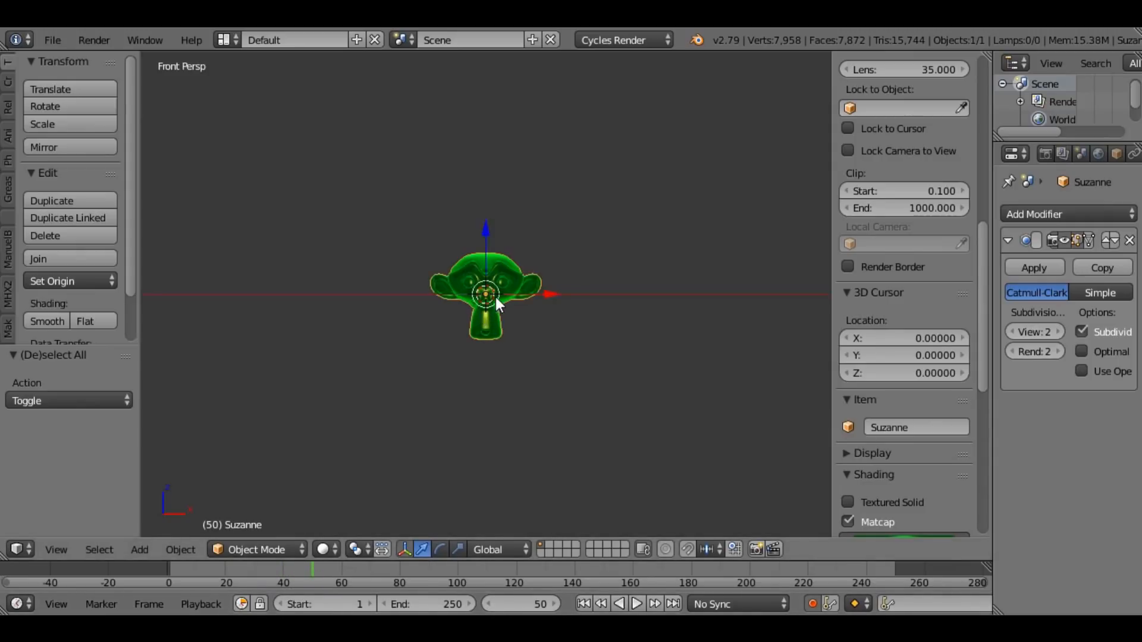
drag(486, 293, 327, 240)
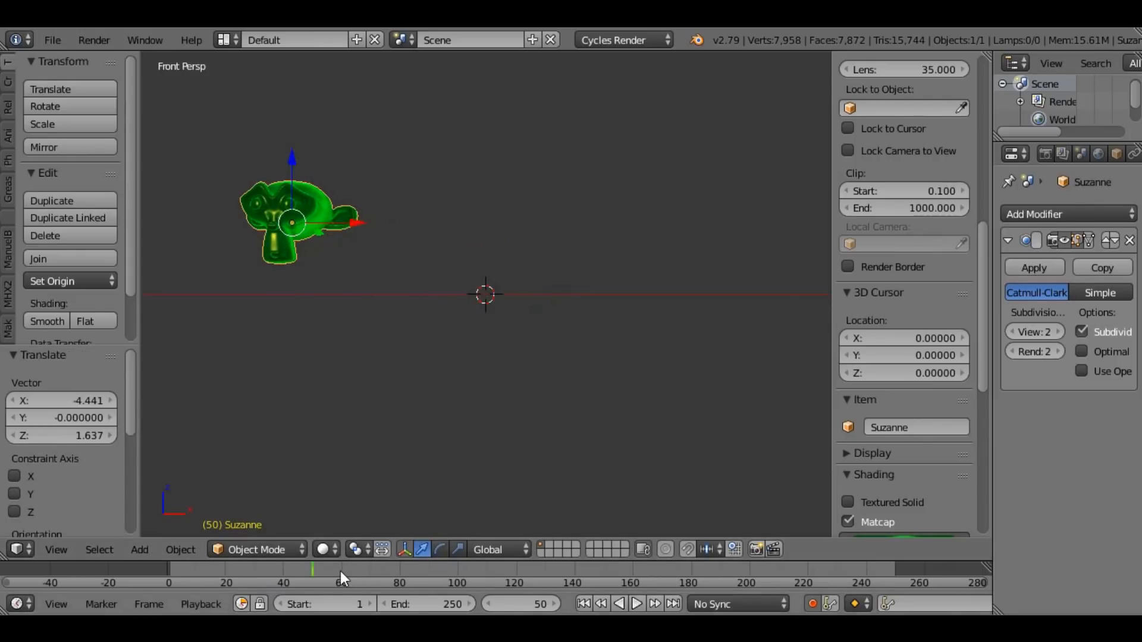
drag(291, 218, 633, 408)
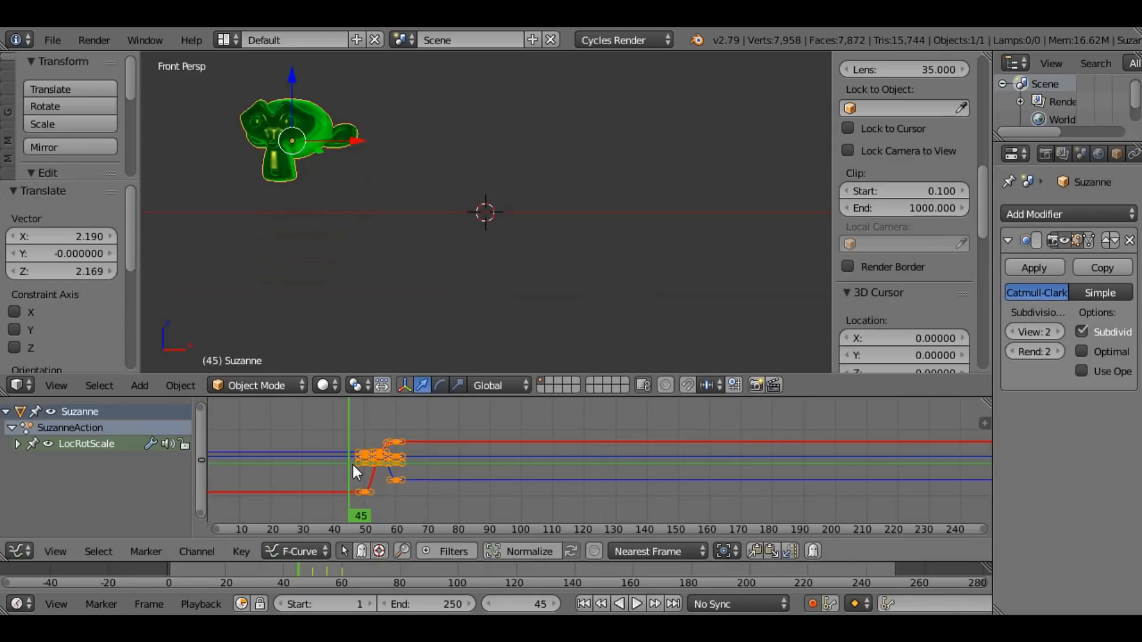
Step: Add a holding keyframe for Suzanne's current pose at frame 40
click(636, 604)
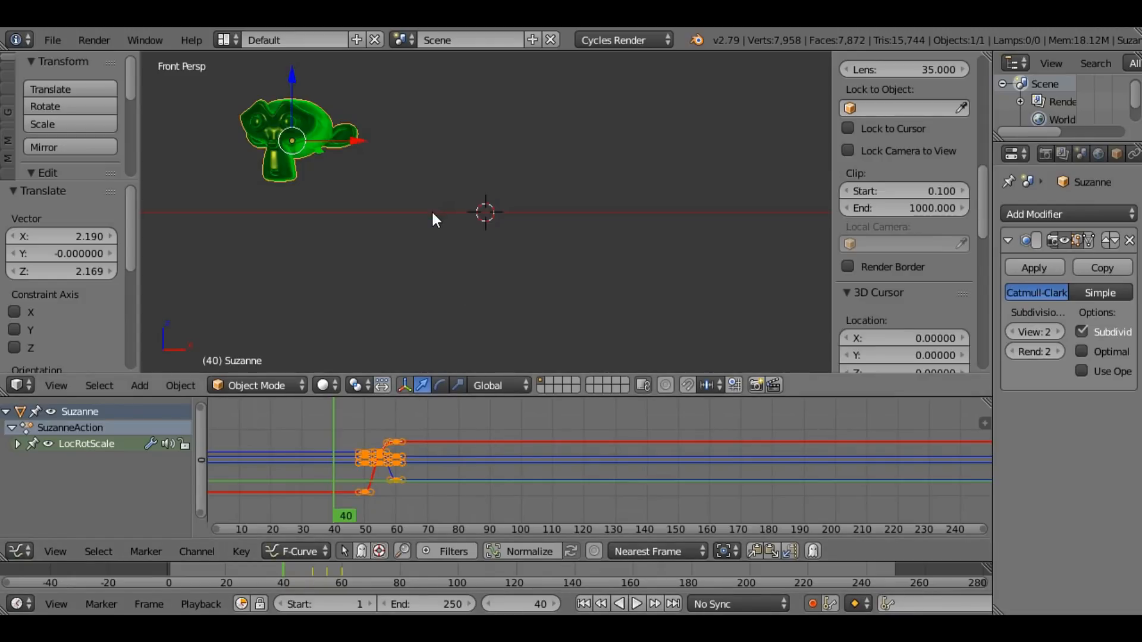
mouse_move(405, 262)
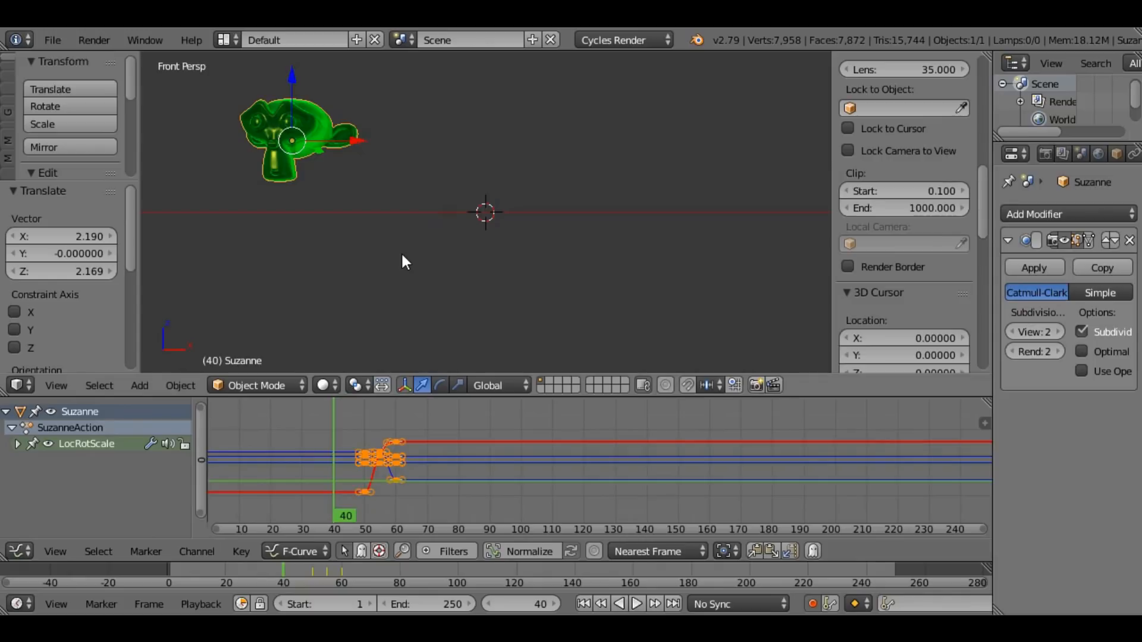
key(Return)
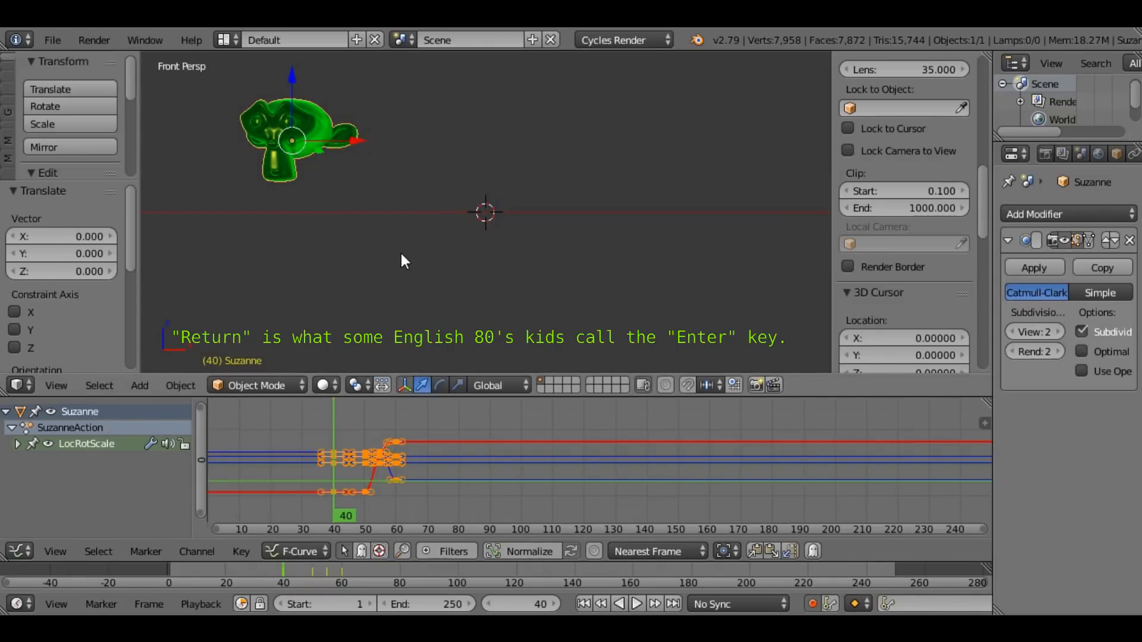
mouse_move(434, 508)
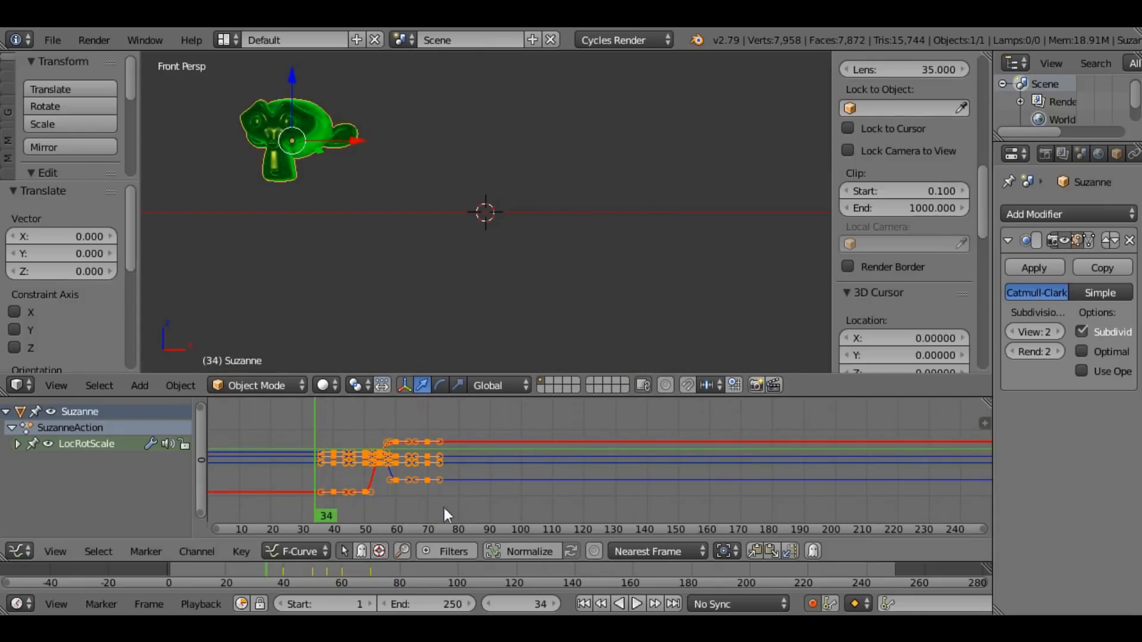
mouse_move(241, 552)
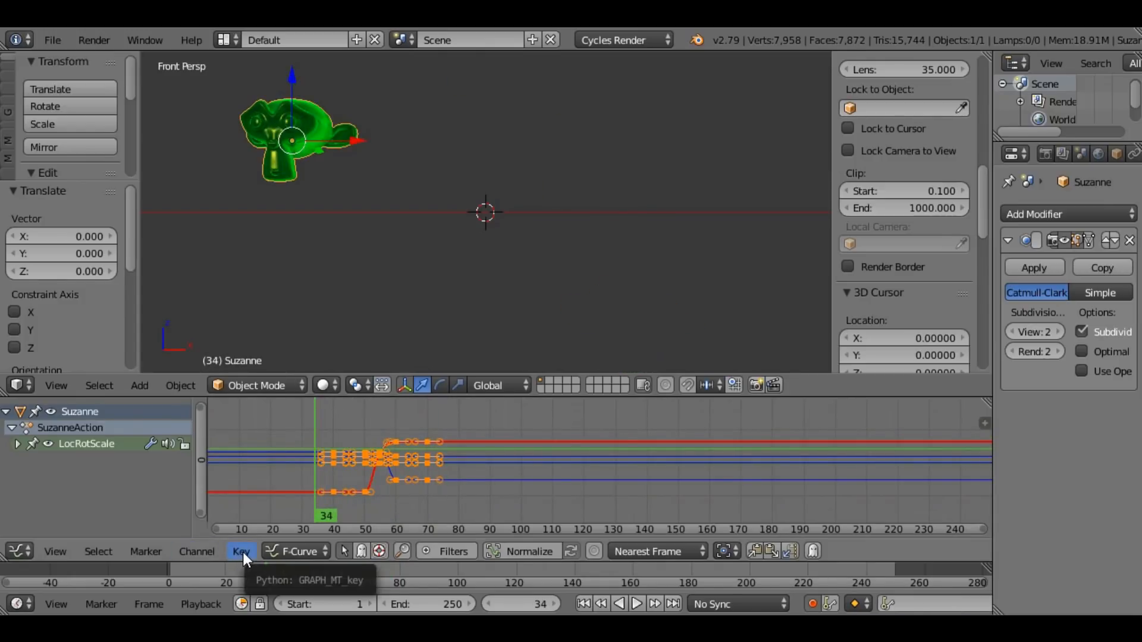
Step: Set Suzanne's keyframe handles to Automatic, scrub to another frame, and play the animation
click(241, 551)
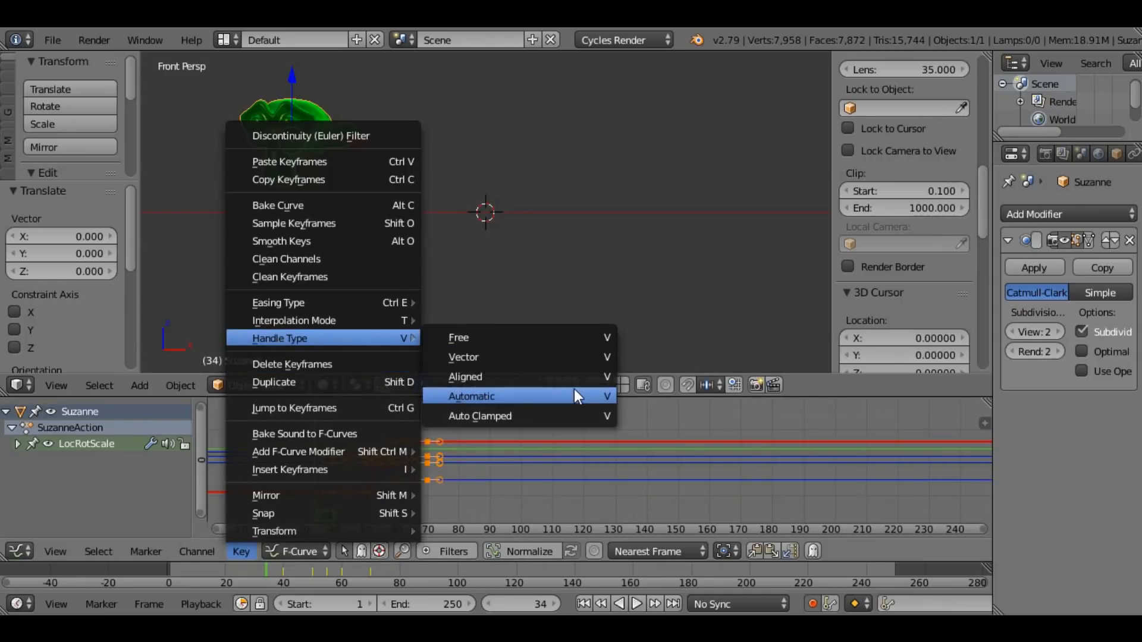
click(471, 395)
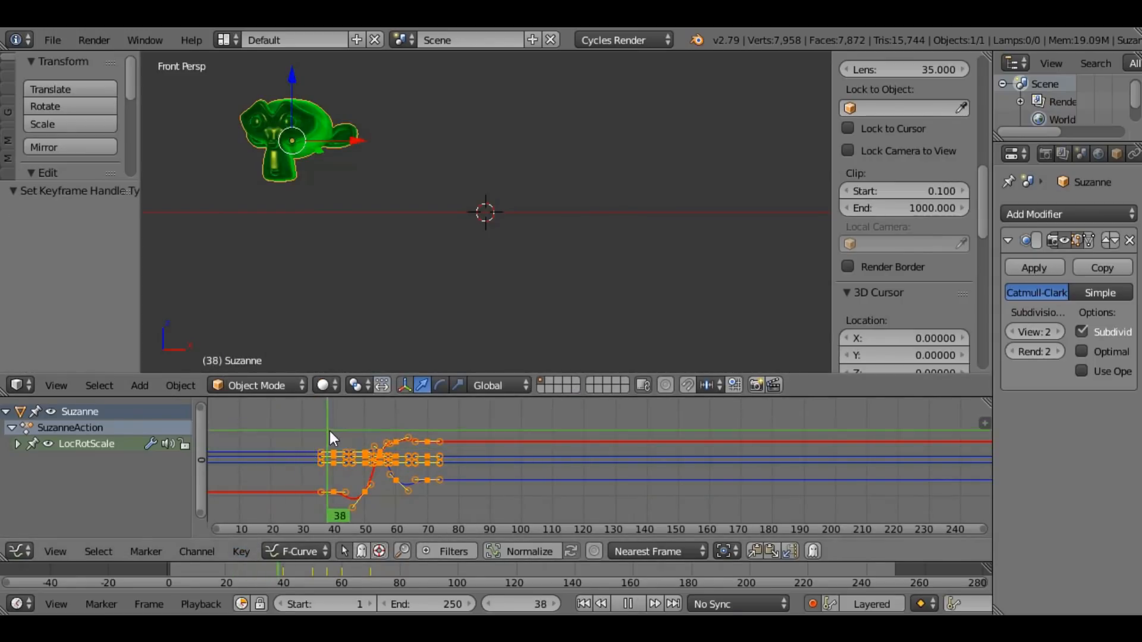
click(405, 448)
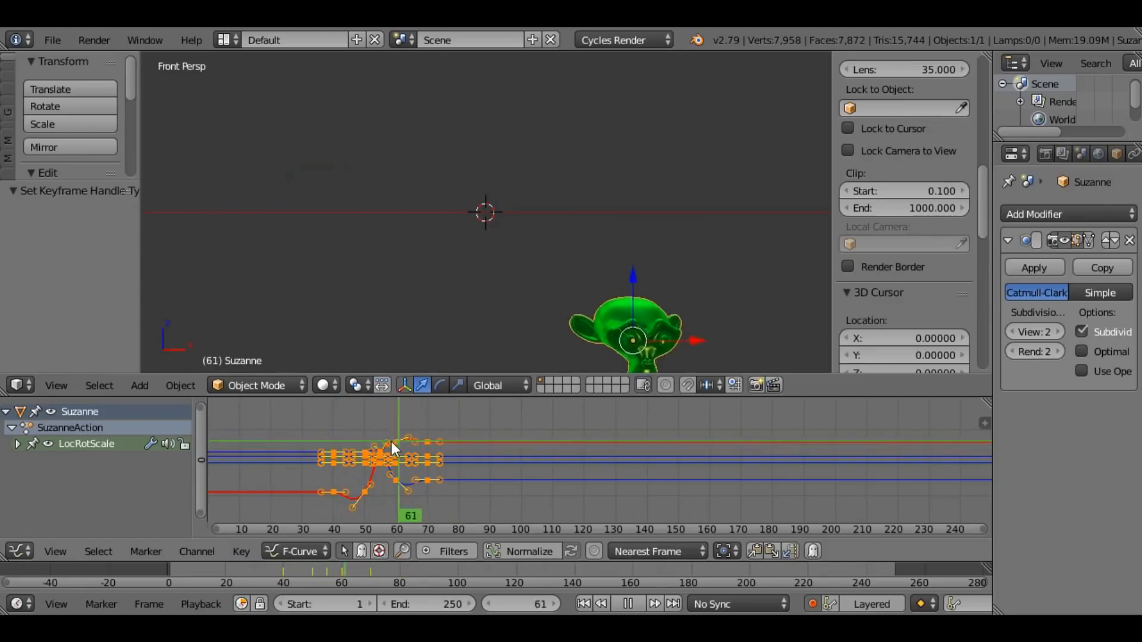
click(653, 603)
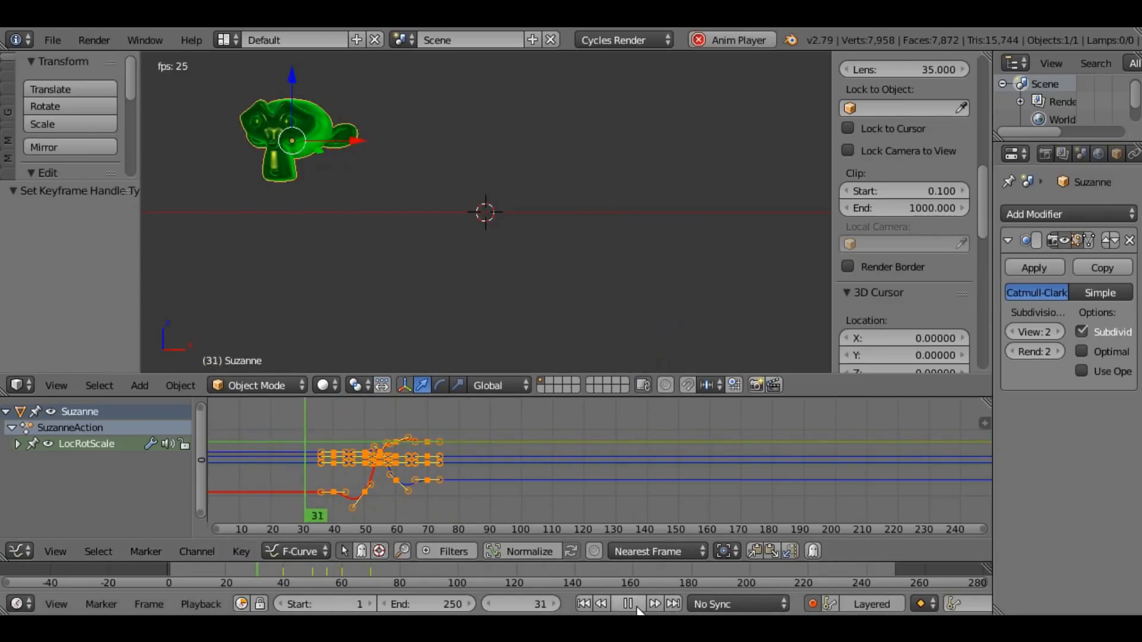